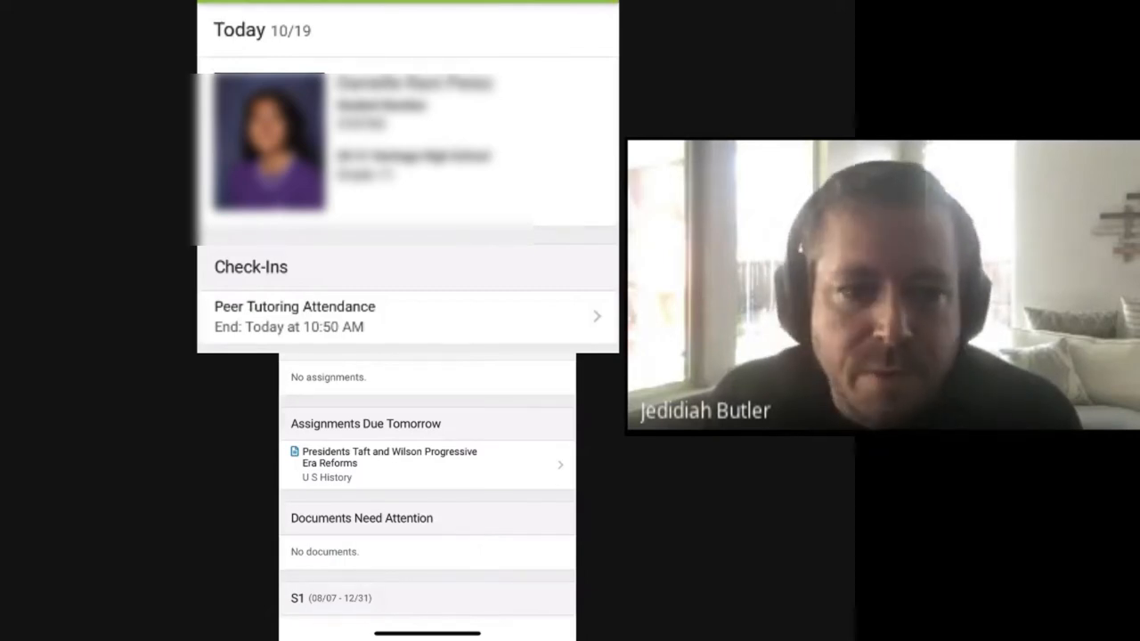
Step: Confirm 'Yes, I'm Here' for today's Peer Tutoring Attendance and return to Today
{"action": "left_click", "coordinate": [406, 318]}
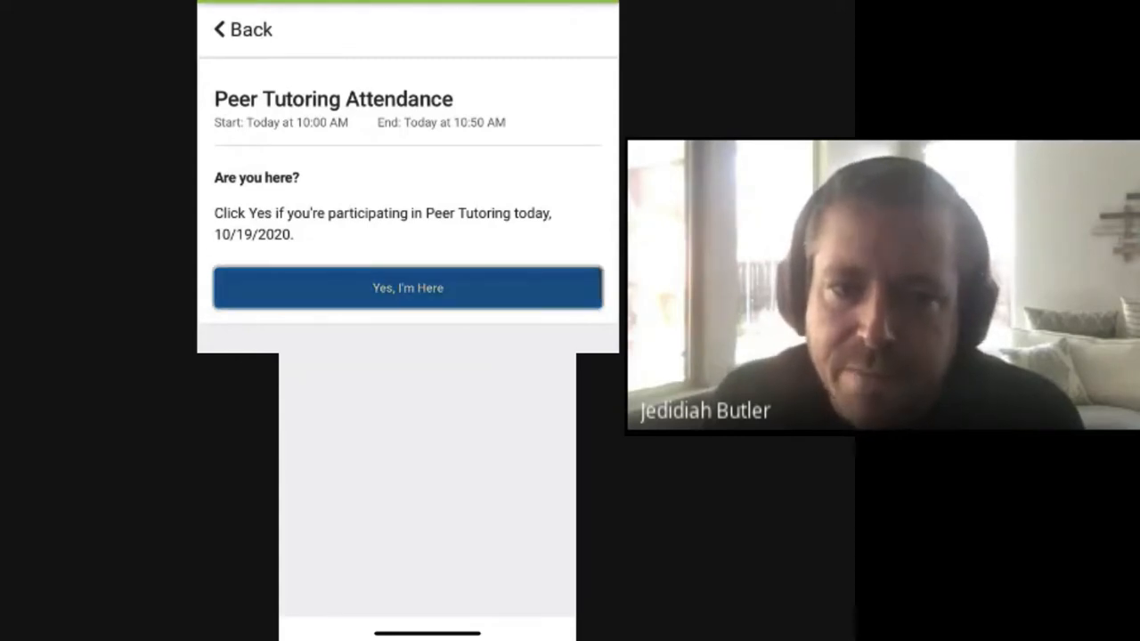
{"action": "left_click", "coordinate": [406, 288]}
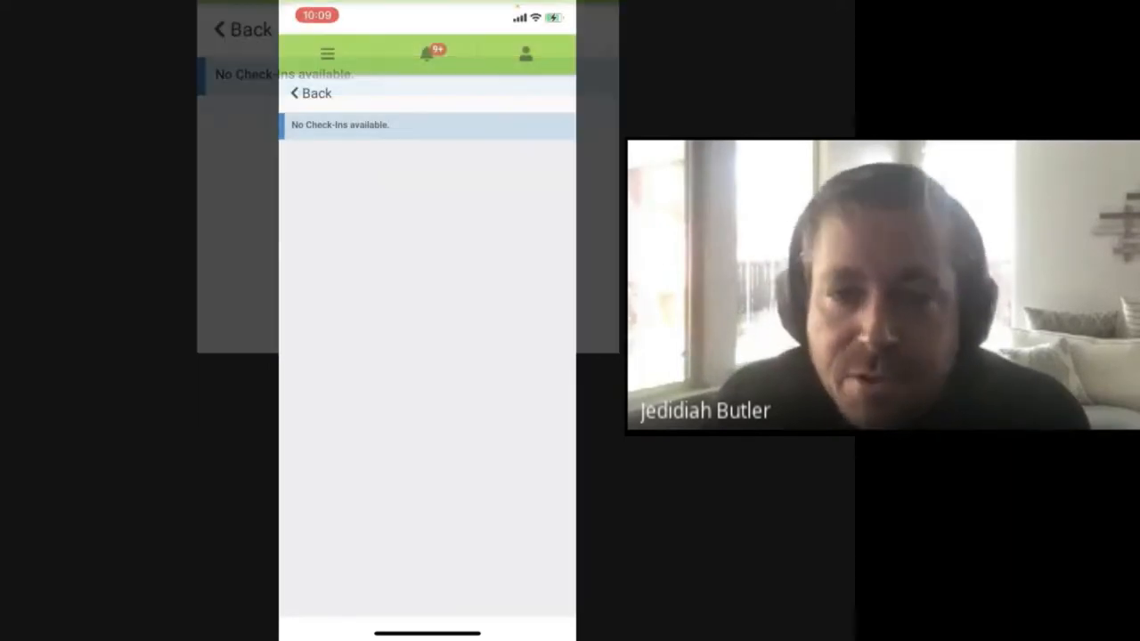
{"action": "left_click", "coordinate": [310, 93]}
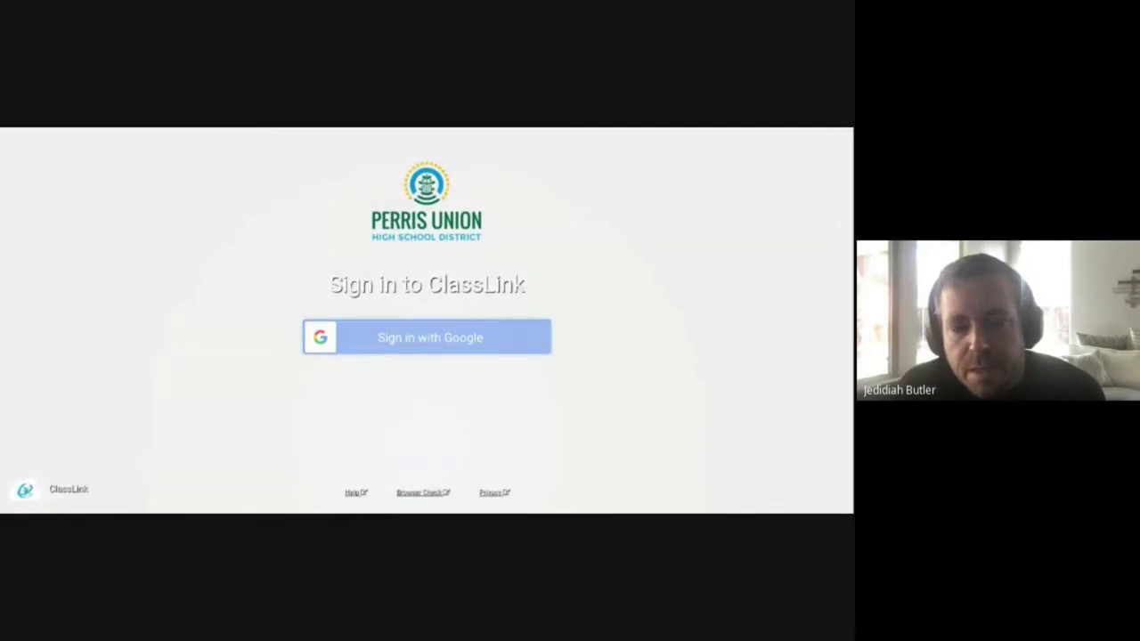
Step: Sign in to ClassLink with the district Google account to load the app launchpad
{"action": "left_click", "coordinate": [430, 336]}
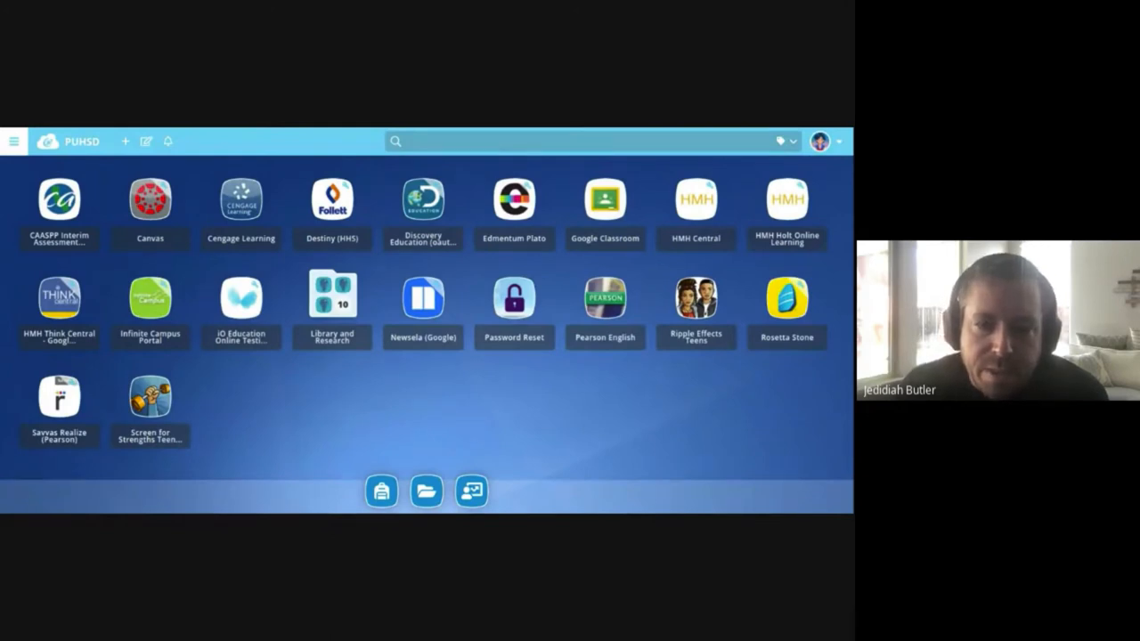
{"action": "mouse_move", "coordinate": [150, 296]}
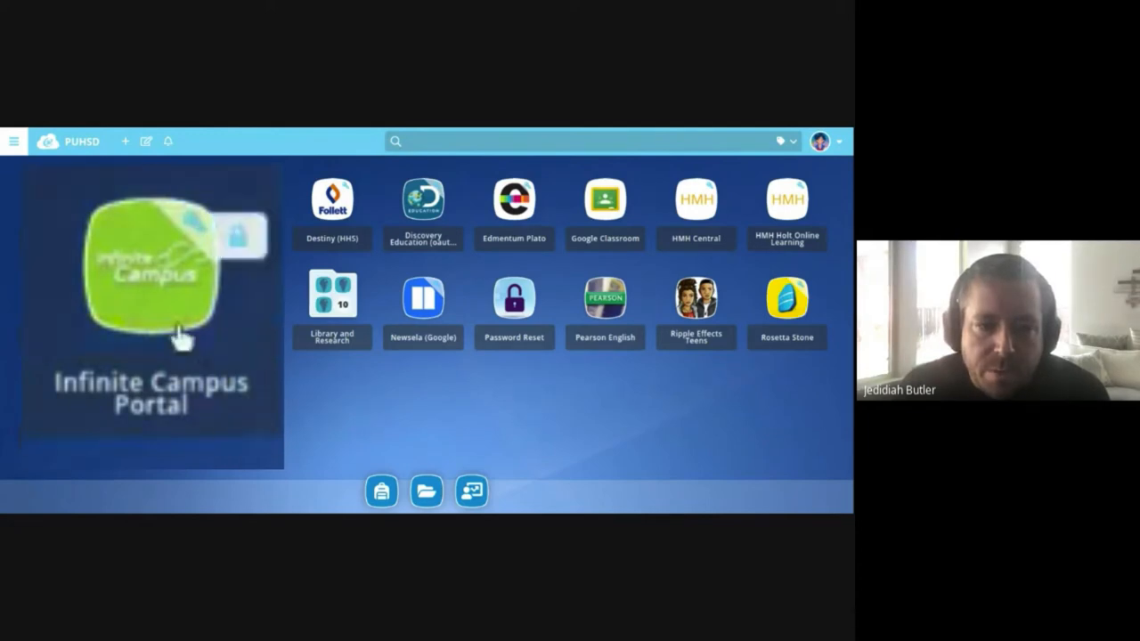
{"action": "mouse_move", "coordinate": [178, 324]}
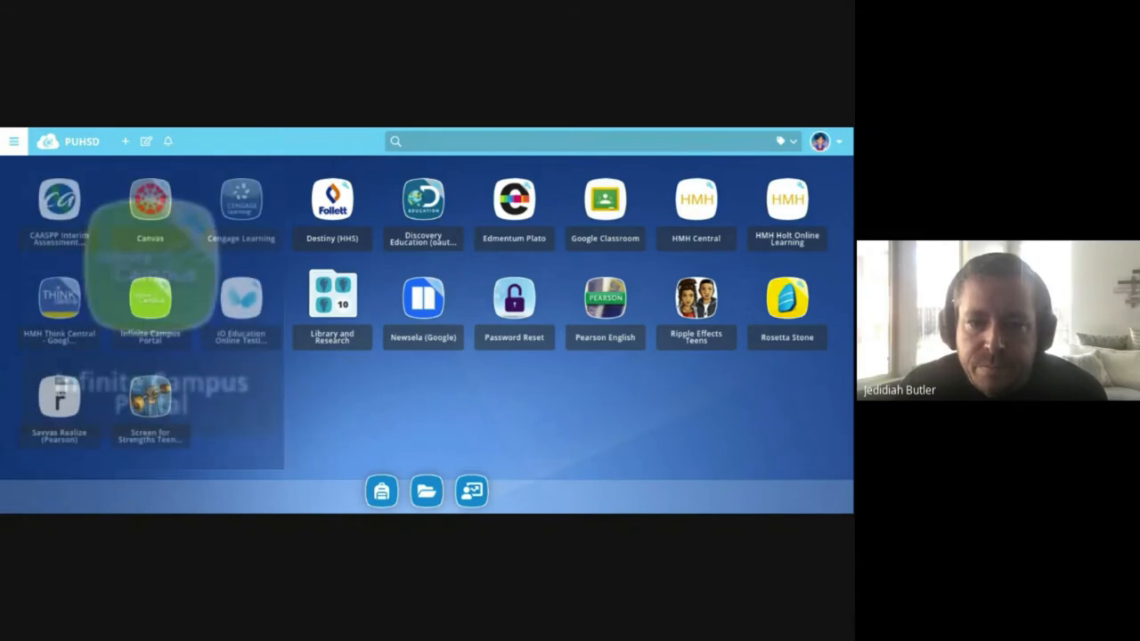
Step: Launch Infinite Campus Portal, skip saving the login, and choose Campus Student
{"action": "left_click", "coordinate": [149, 299]}
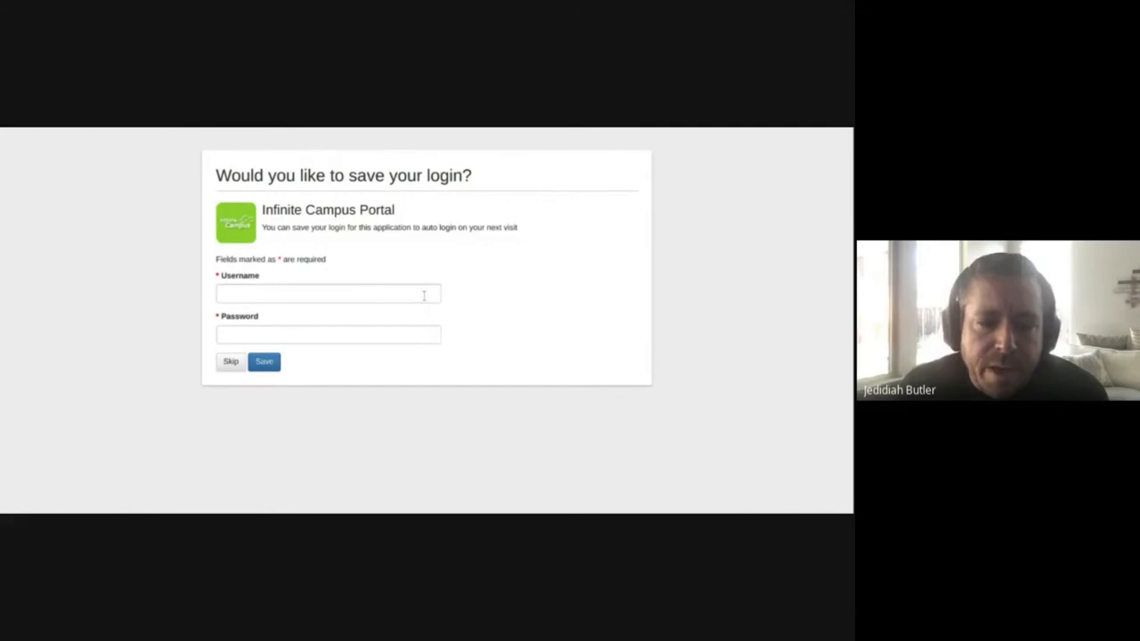
{"action": "left_click", "coordinate": [327, 294]}
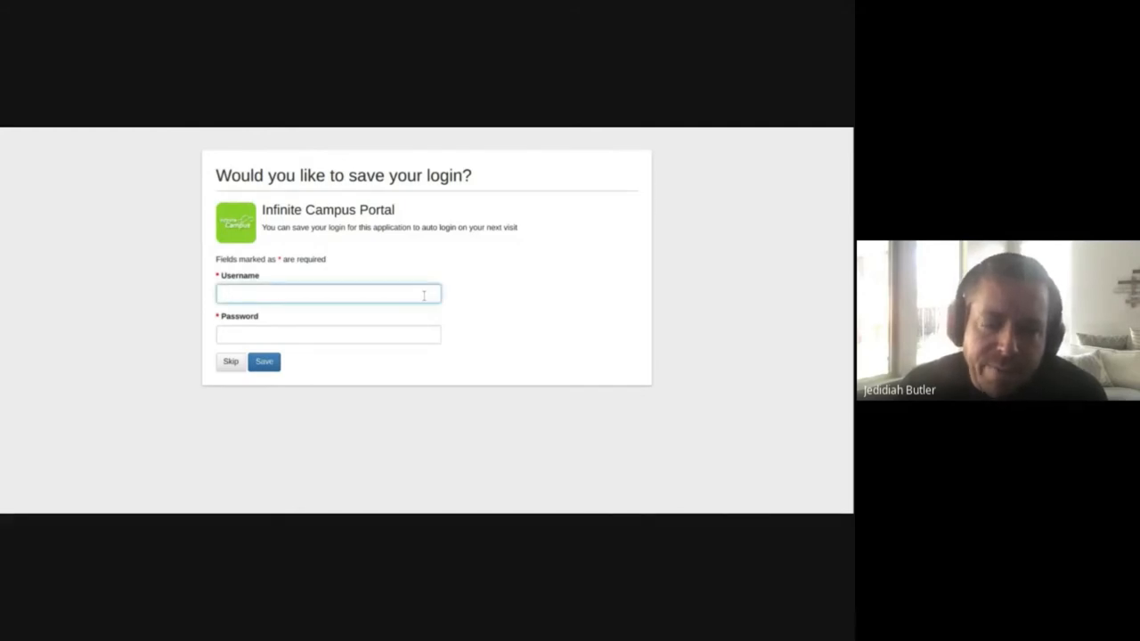
{"action": "mouse_move", "coordinate": [230, 361]}
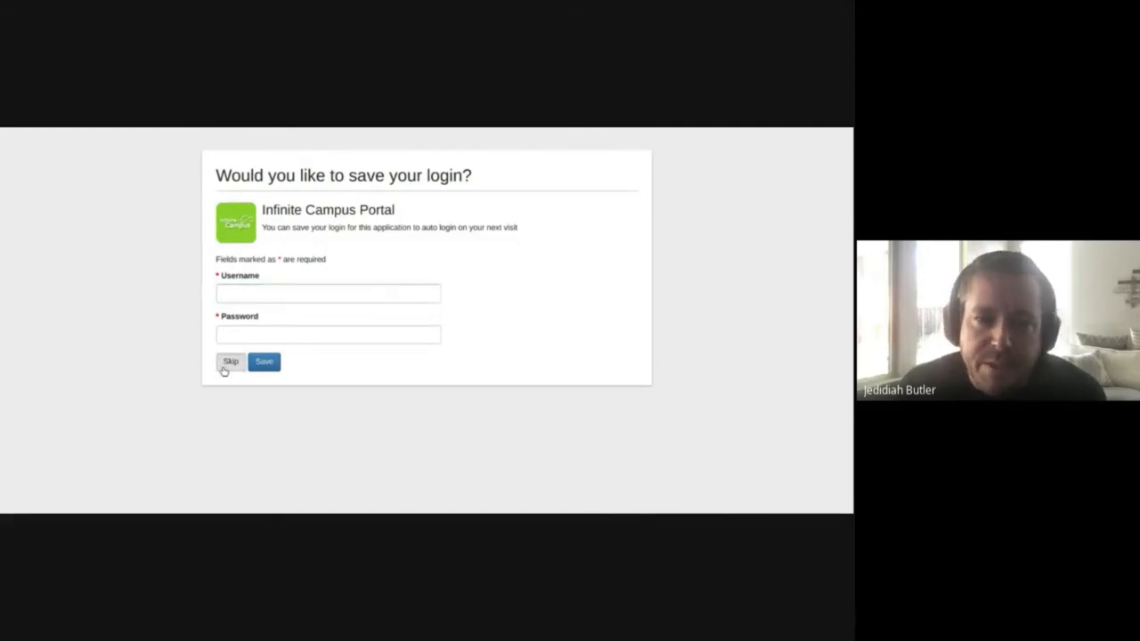
{"action": "left_click", "coordinate": [230, 362]}
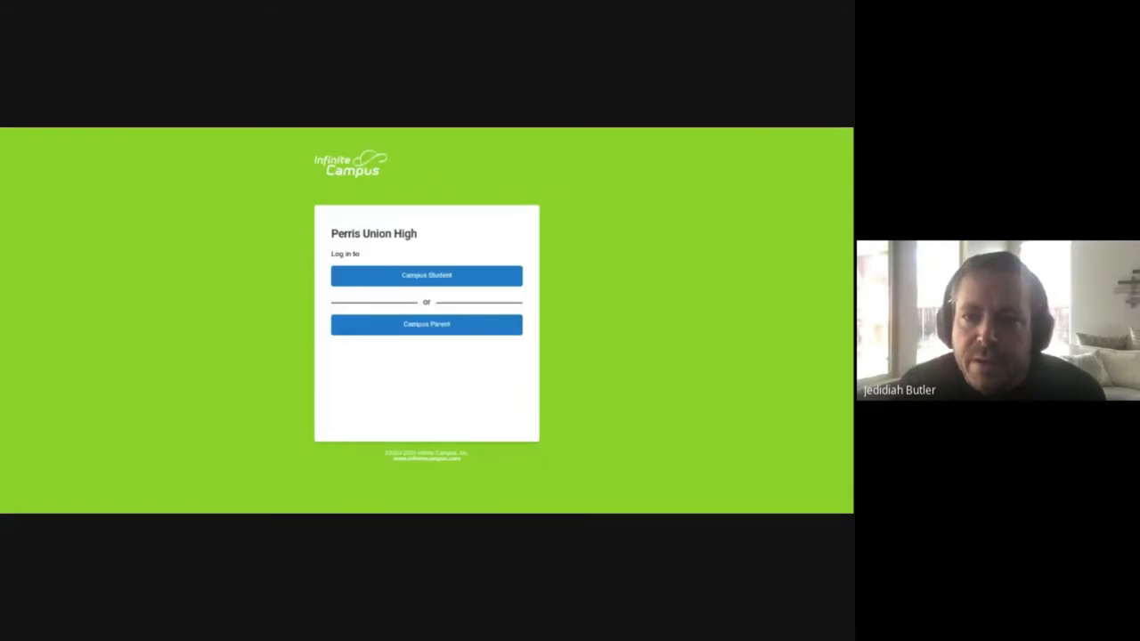
{"action": "mouse_move", "coordinate": [246, 367]}
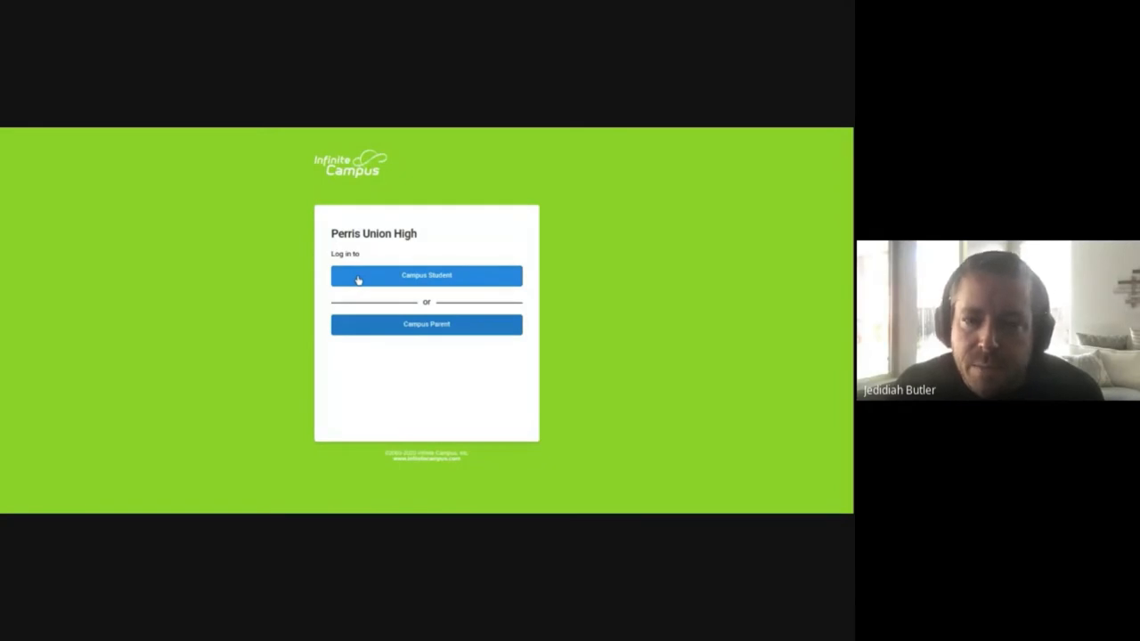
{"action": "left_click", "coordinate": [426, 274]}
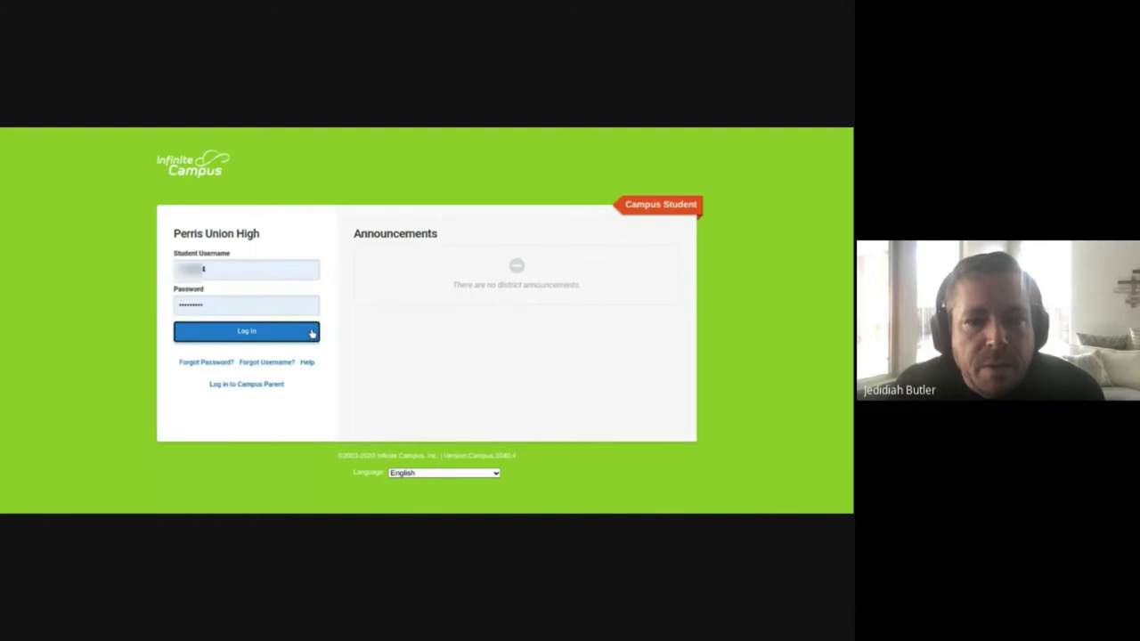
Step: Resubmit the login with a retyped password after the error and start the robot check
{"action": "left_click", "coordinate": [246, 331]}
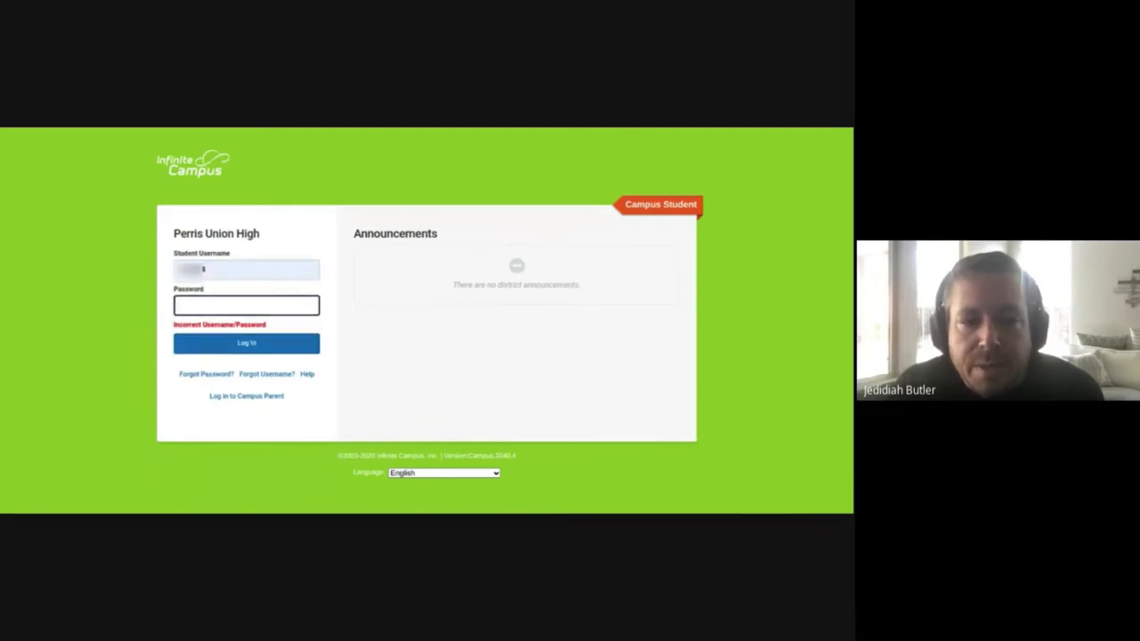
{"action": "type", "text": "password"}
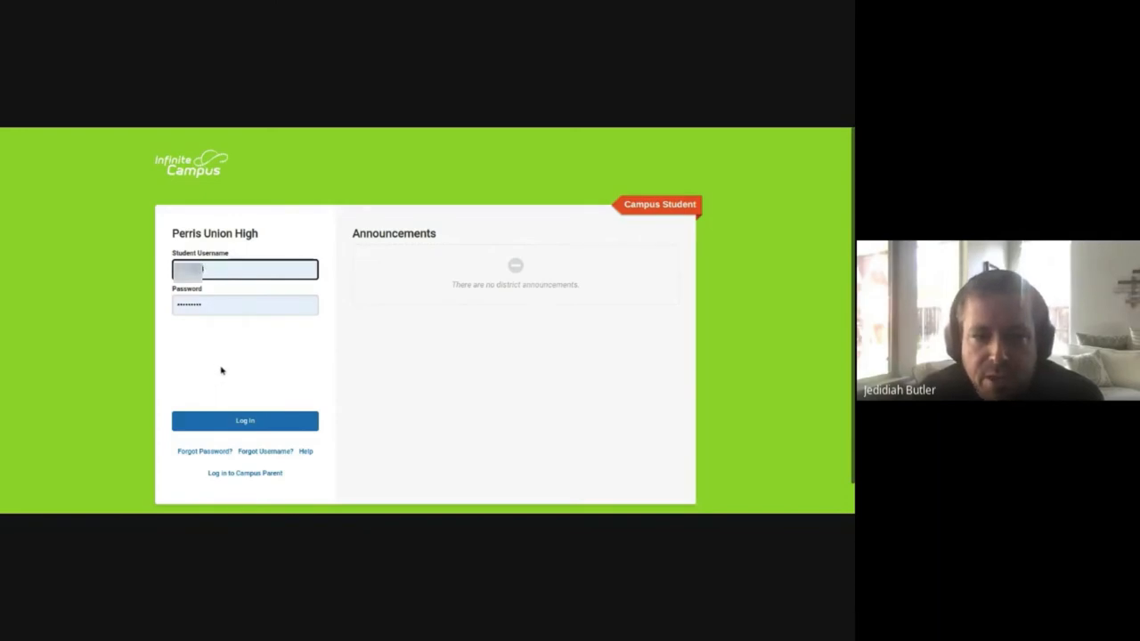
{"action": "left_click", "coordinate": [244, 421]}
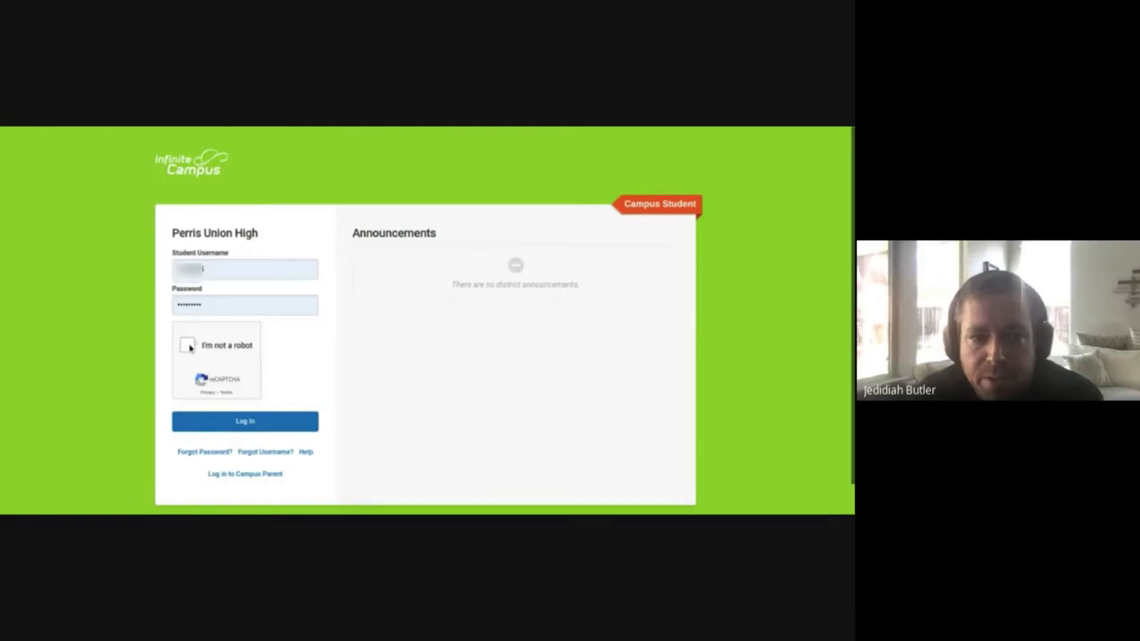
{"action": "left_click", "coordinate": [189, 346]}
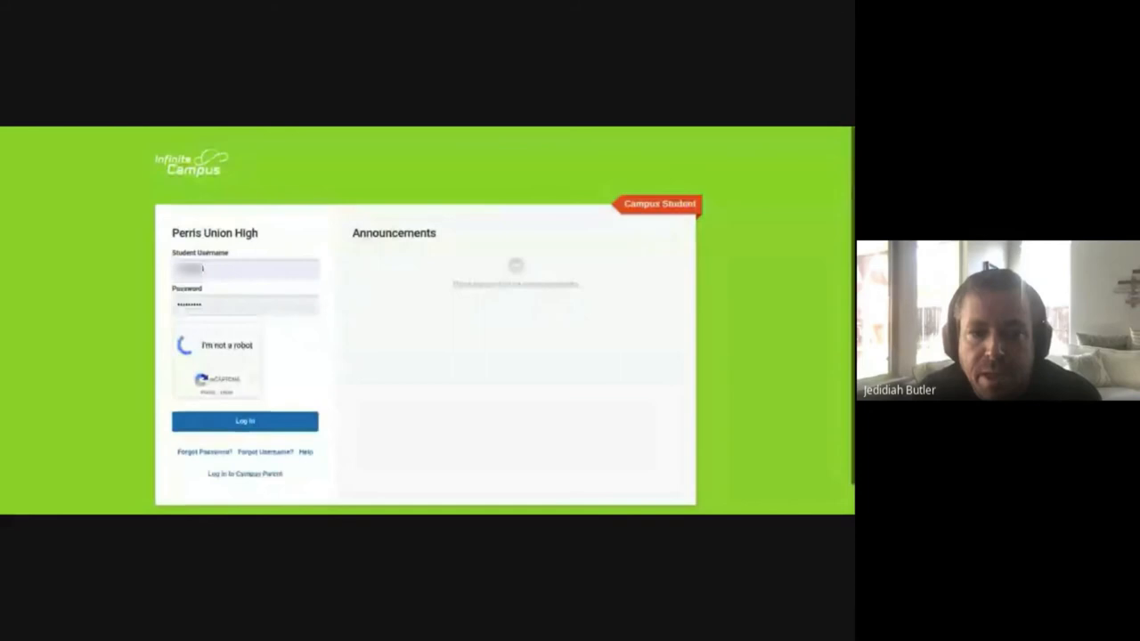
Step: Select the traffic light squares in the reCAPTCHA and move to the next challenge
{"action": "left_click", "coordinate": [187, 346]}
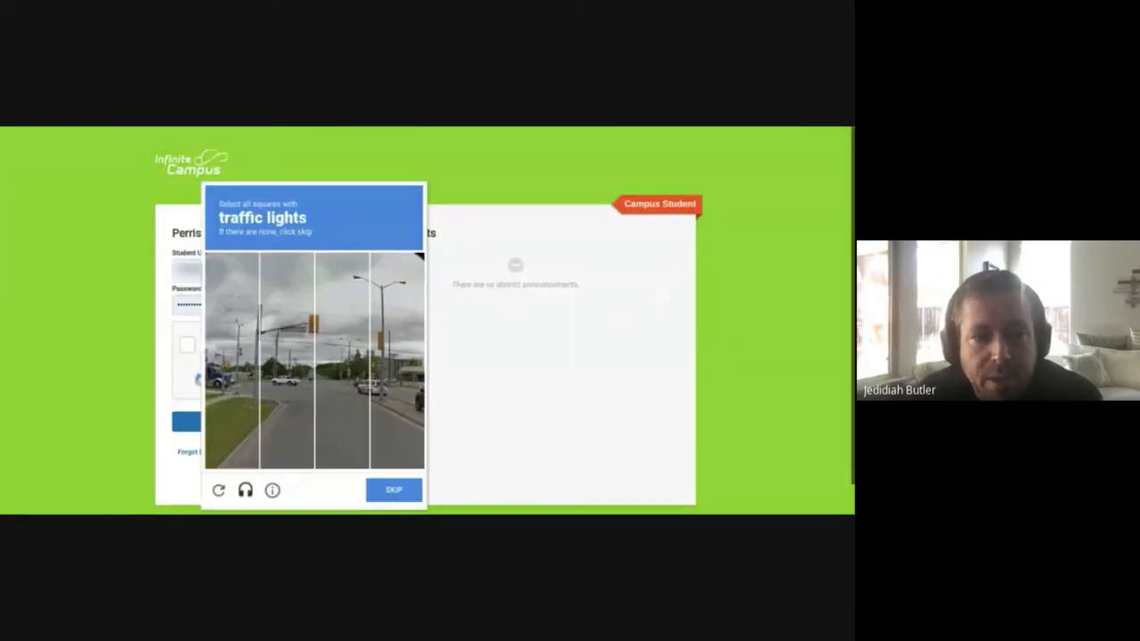
{"action": "left_click", "coordinate": [287, 332]}
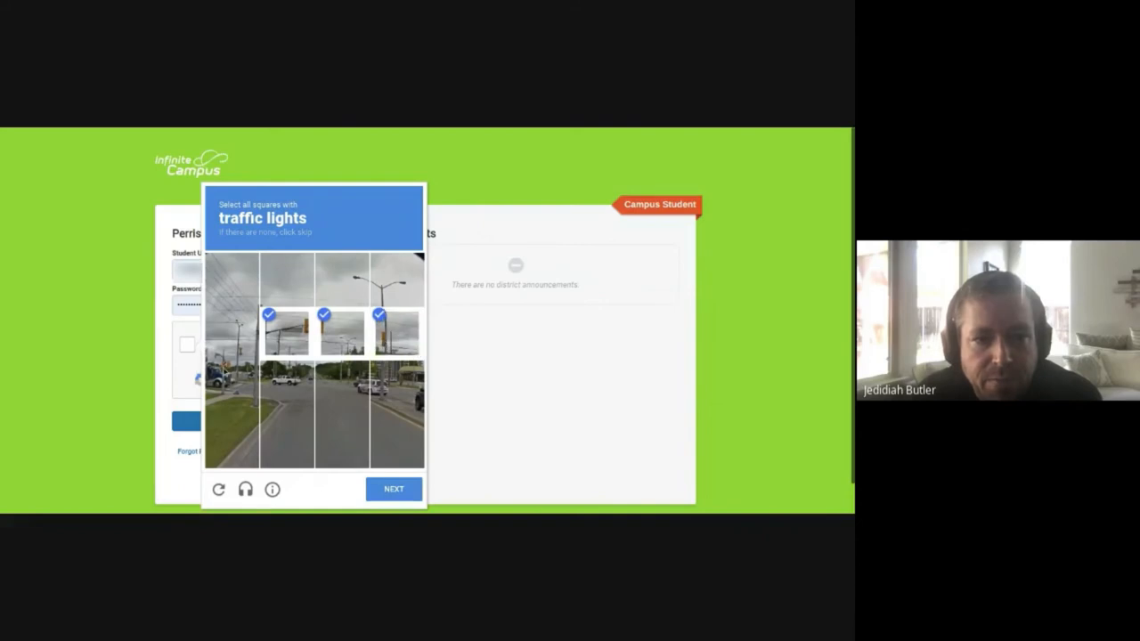
{"action": "left_click", "coordinate": [232, 333]}
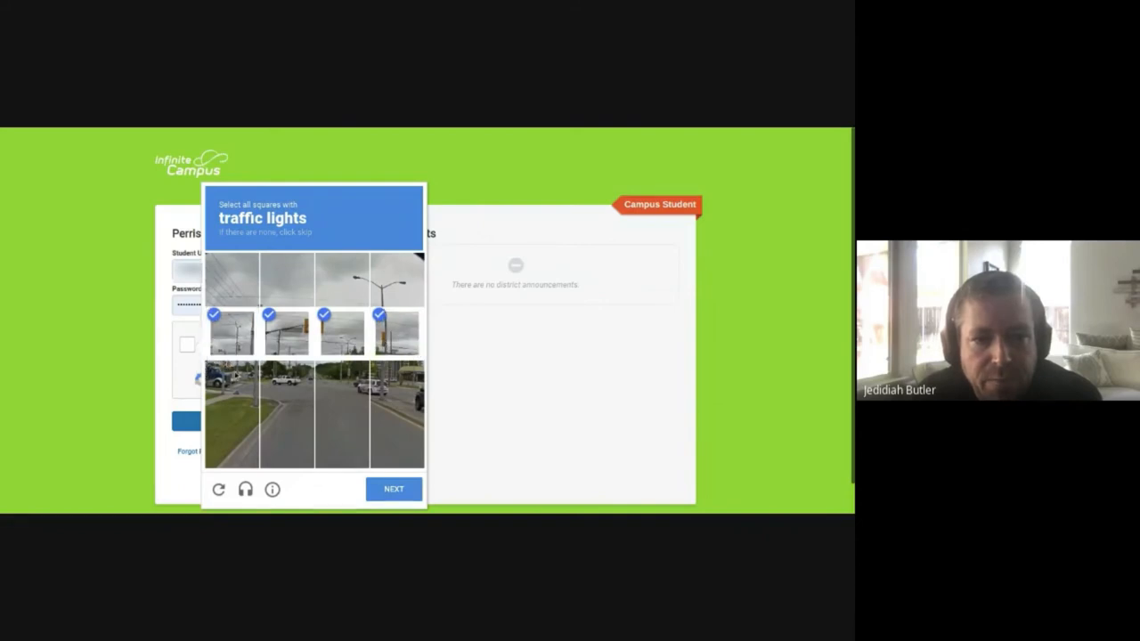
{"action": "left_click", "coordinate": [232, 389]}
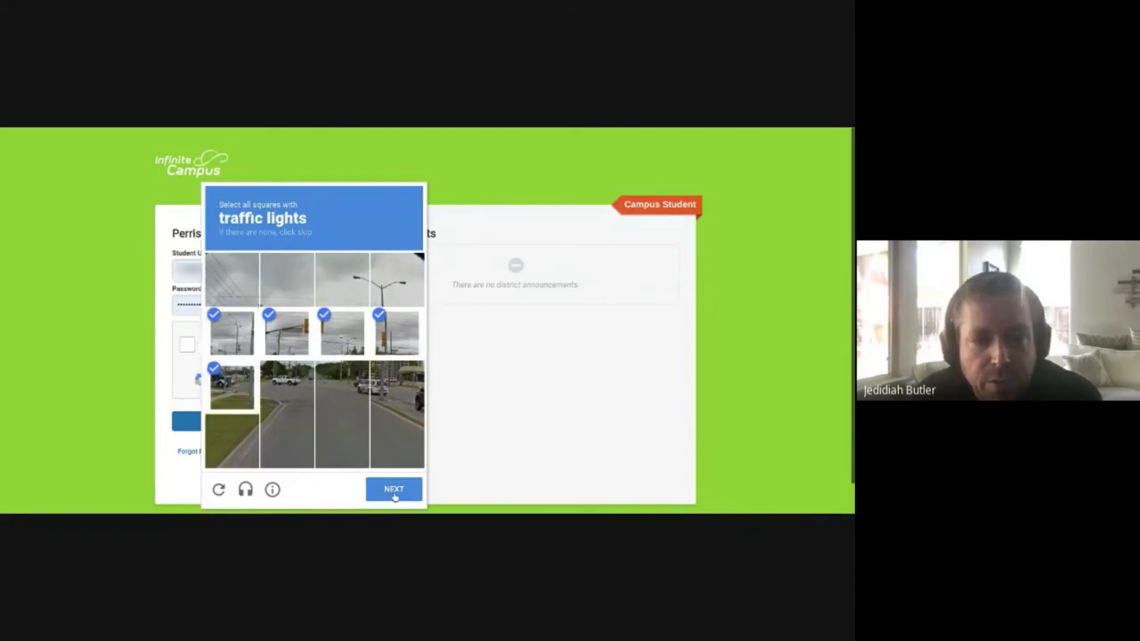
{"action": "left_click", "coordinate": [392, 488]}
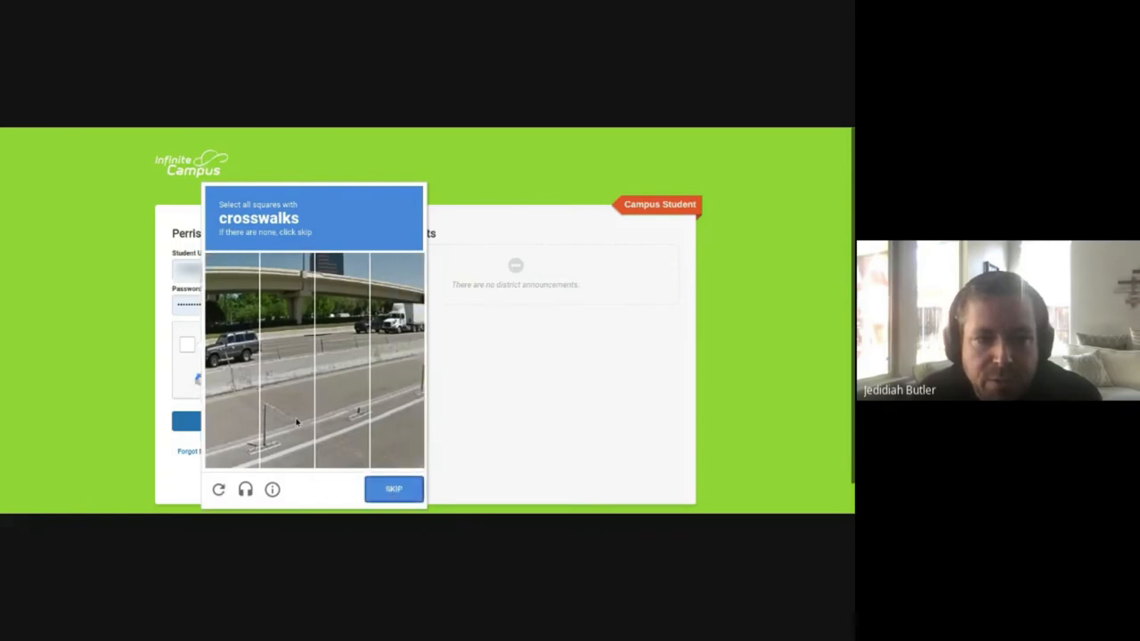
Step: Select the crosswalk squares and verify to complete the robot check
{"action": "left_click", "coordinate": [287, 442]}
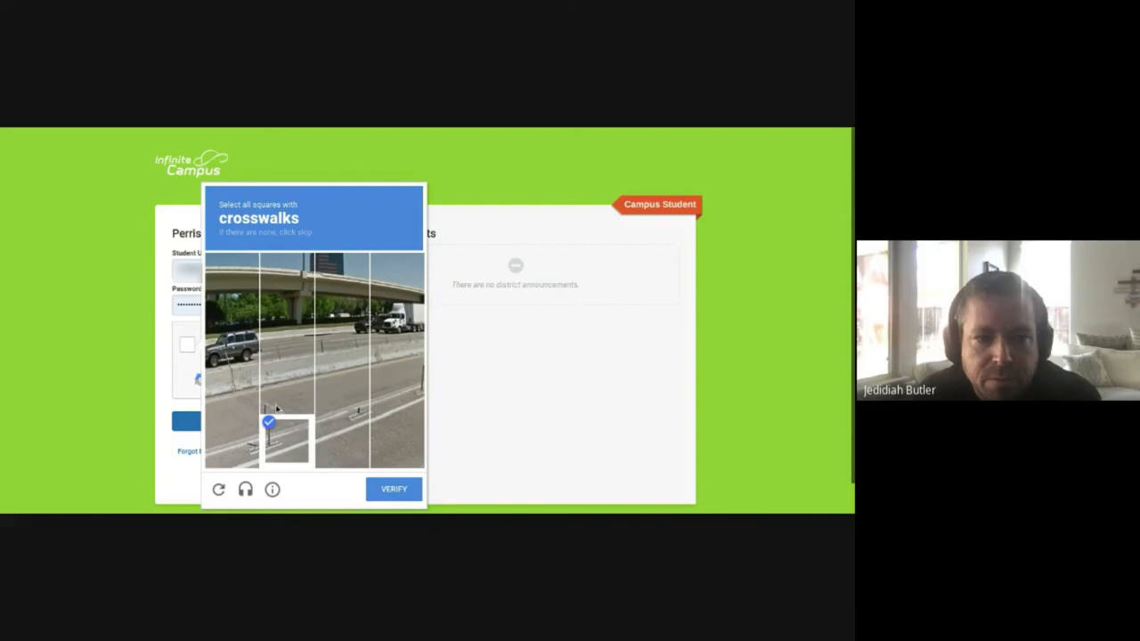
{"action": "left_click", "coordinate": [287, 392]}
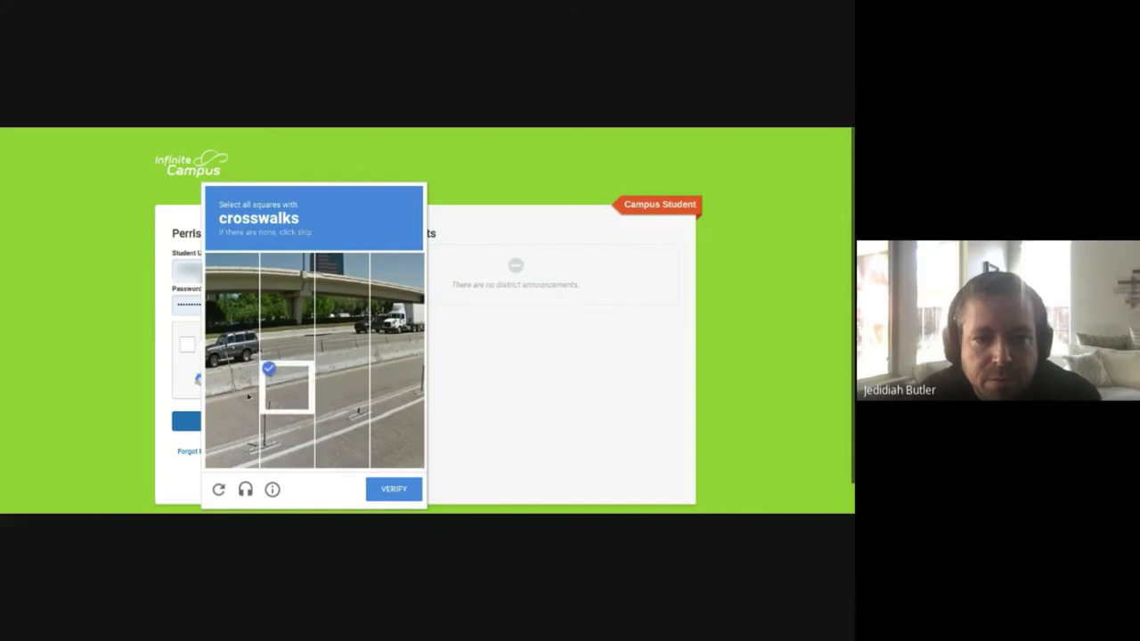
{"action": "left_click", "coordinate": [231, 388]}
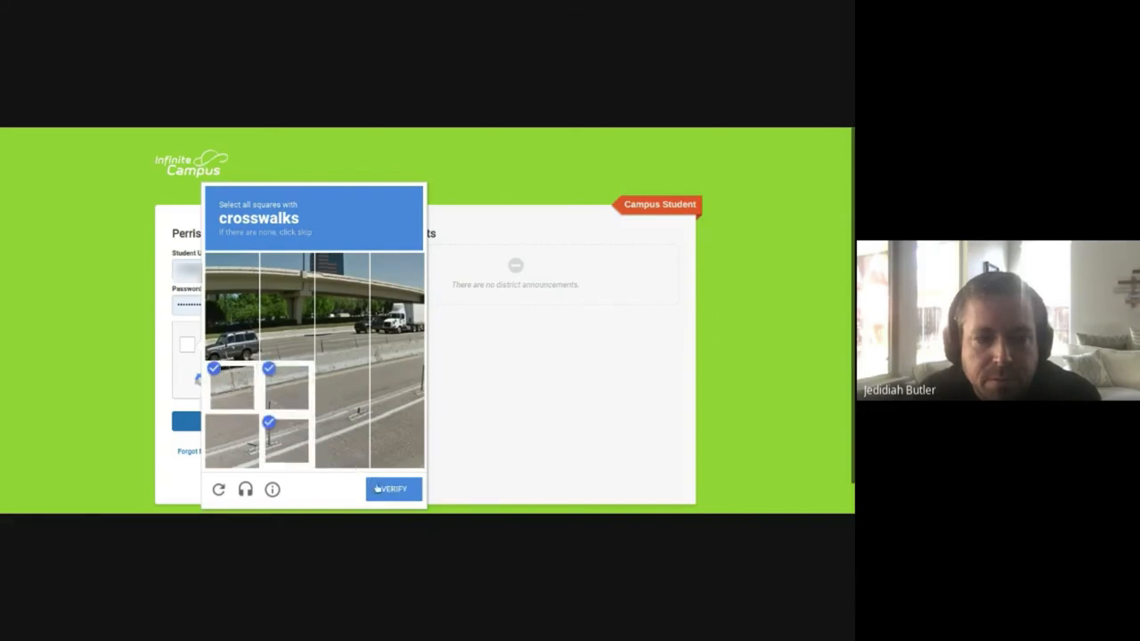
{"action": "left_click", "coordinate": [392, 488]}
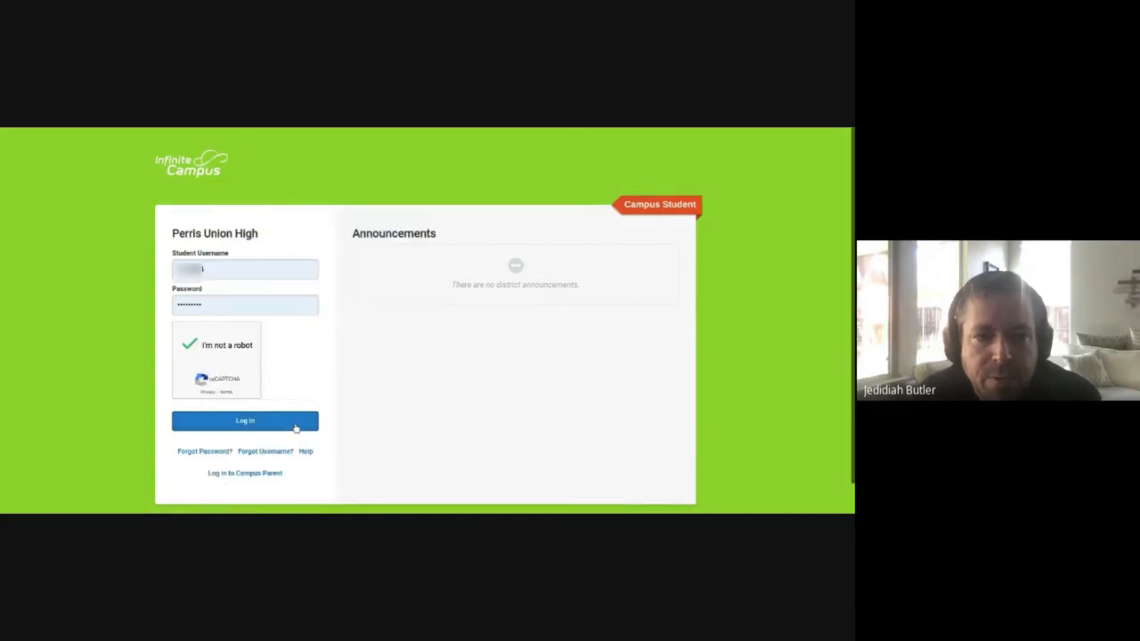
Step: Enter the password again and log in to the student portal's Today page
{"action": "left_click", "coordinate": [246, 305]}
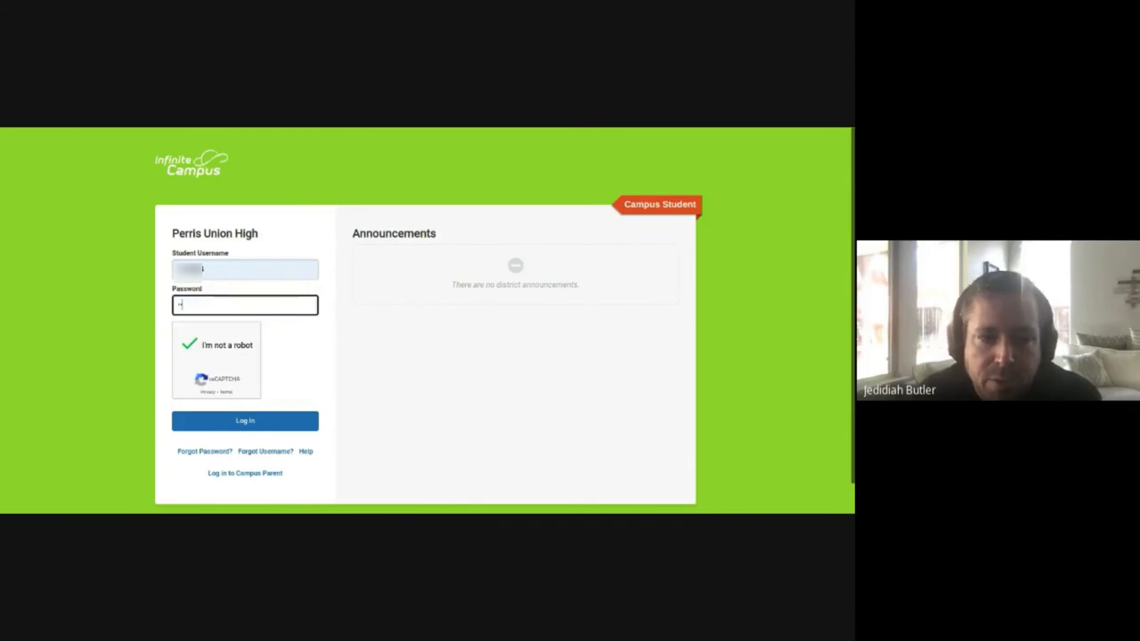
{"action": "type", "text": "password"}
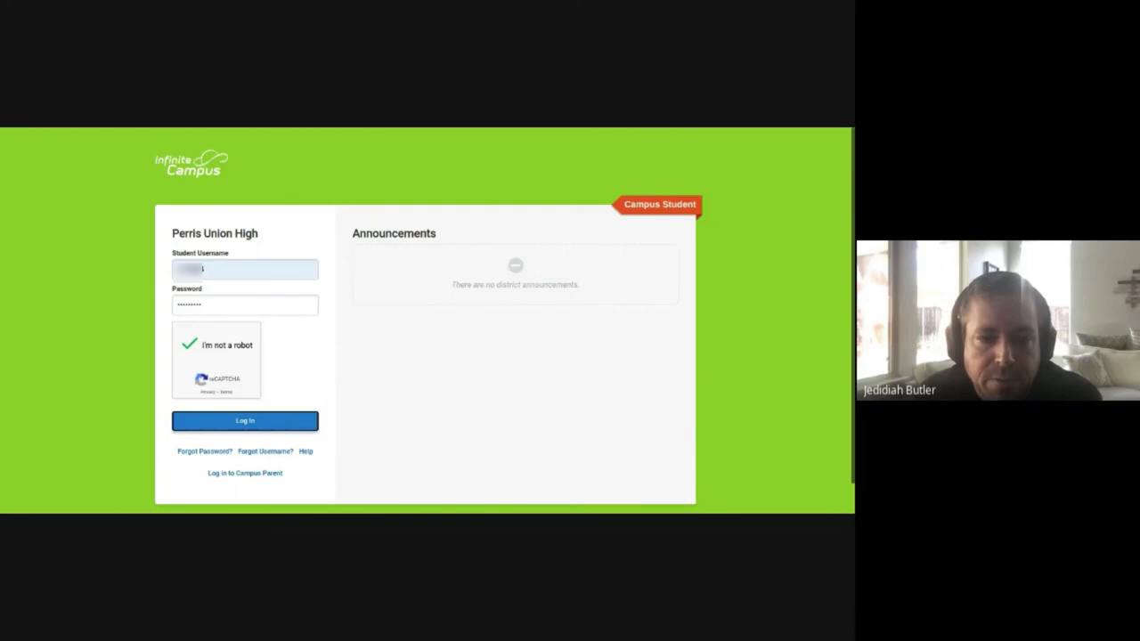
{"action": "left_click", "coordinate": [246, 420]}
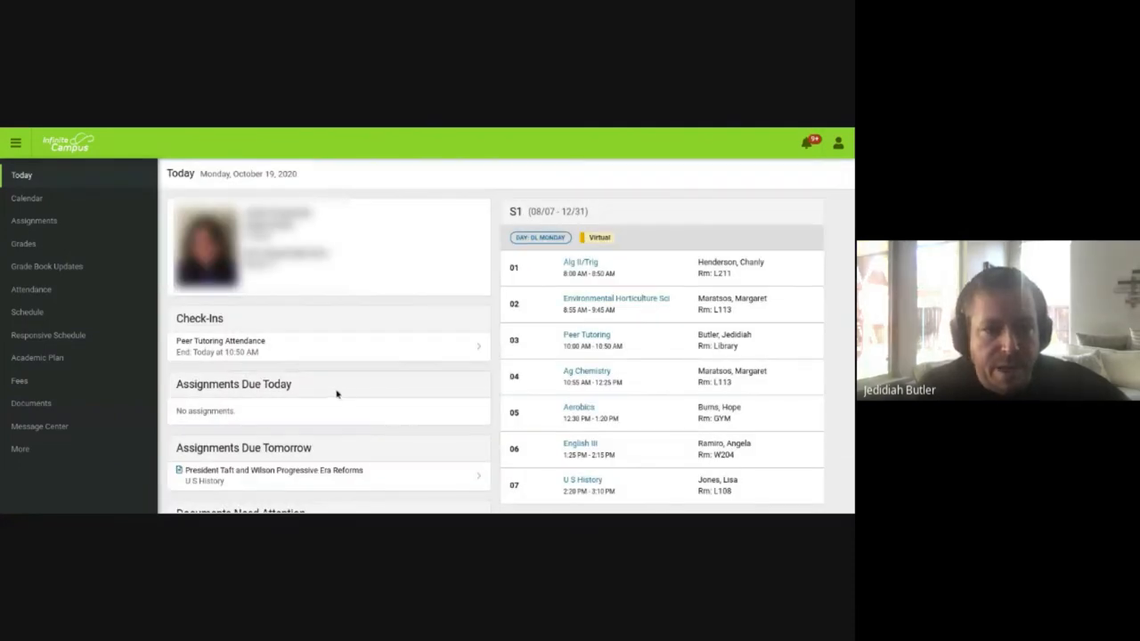
{"action": "mouse_move", "coordinate": [306, 374]}
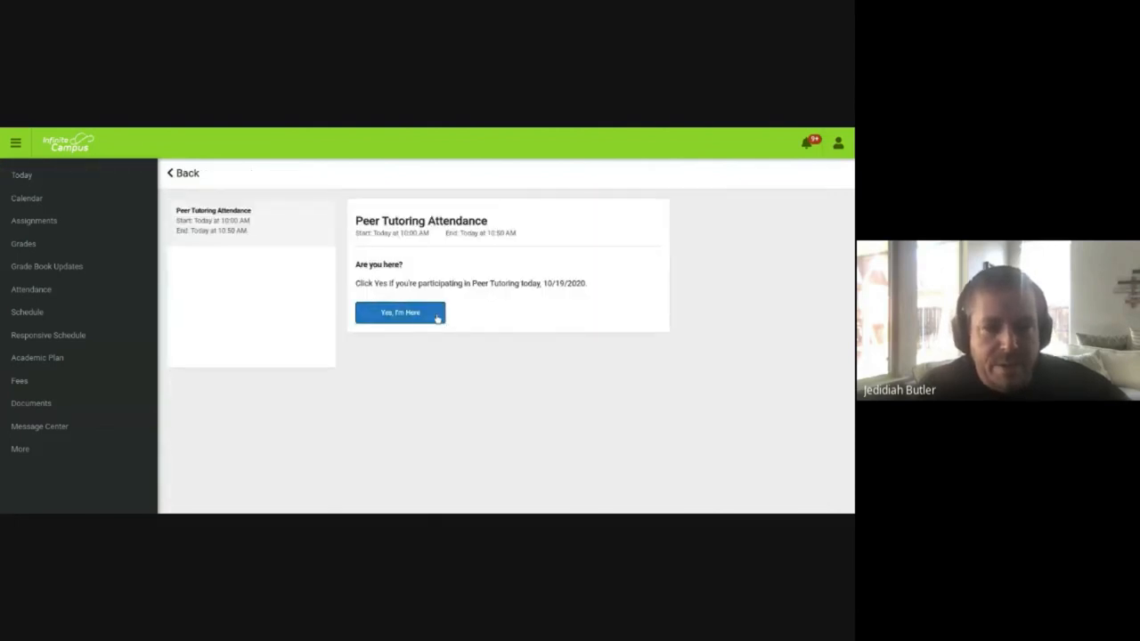
Step: Confirm 'Yes, I'm Here' for Peer Tutoring on the web portal, leaving no check-ins
{"action": "left_click", "coordinate": [399, 313]}
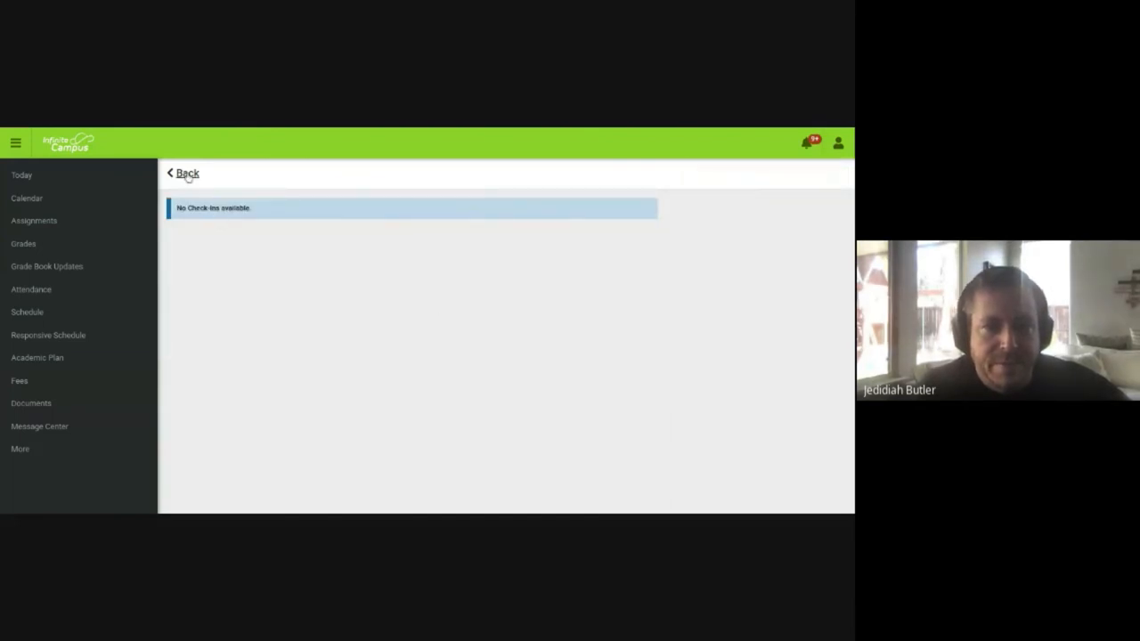
{"action": "left_click", "coordinate": [182, 175]}
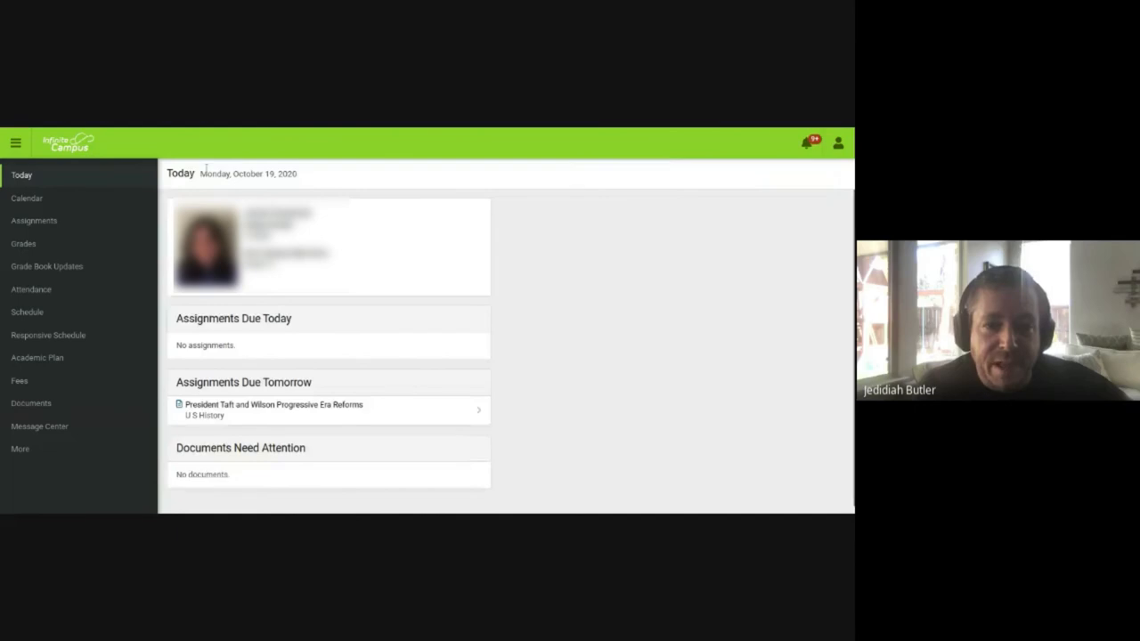